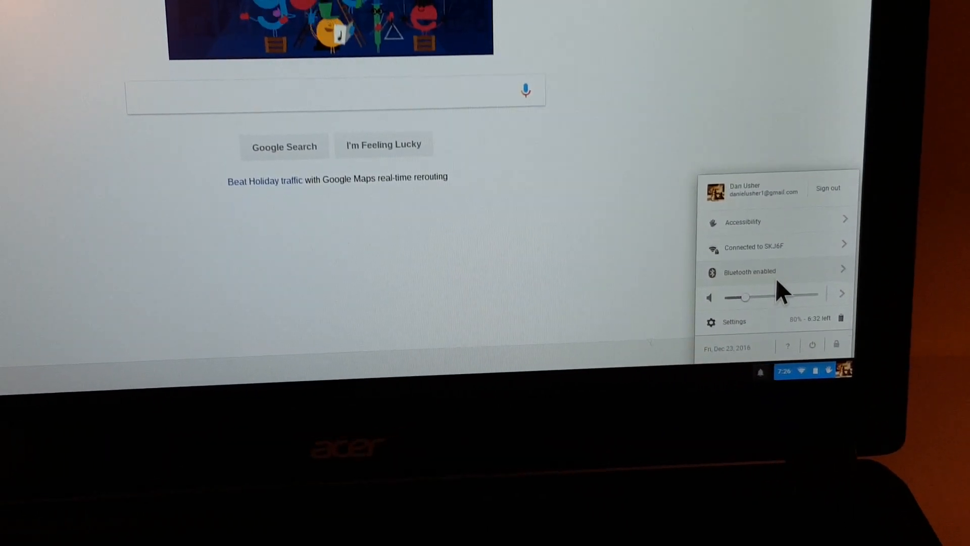
Open the Bluetooth details from the status tray to list nearby devices
left_click(749, 272)
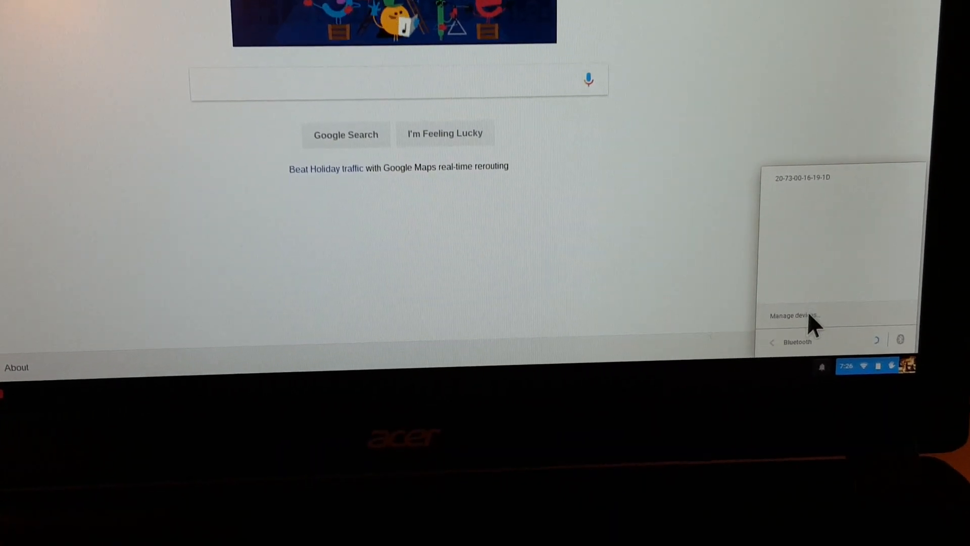
Go to the full Bluetooth device management settings via 'Manage devices…'
left_click(792, 315)
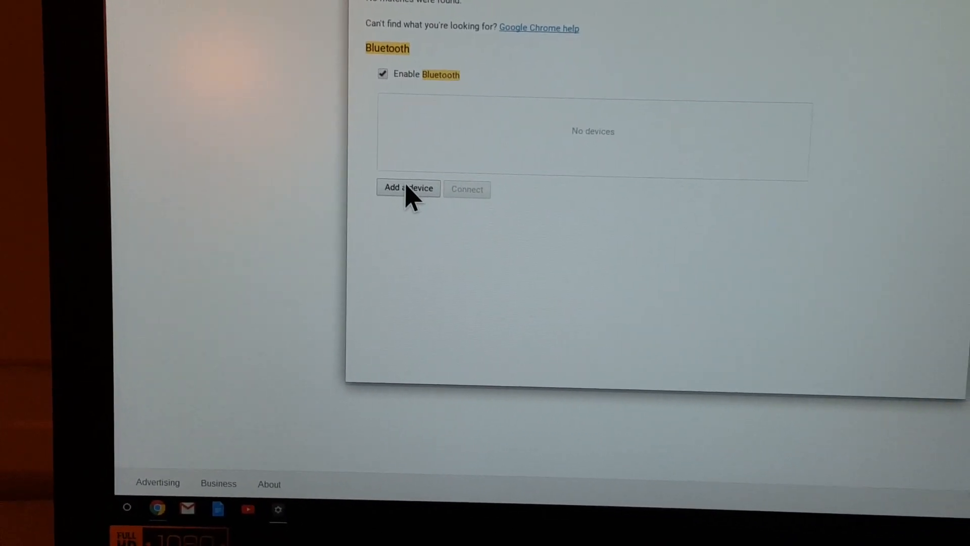
Add a Bluetooth device and connect the iClever IC-KP03 Keypad
left_click(408, 188)
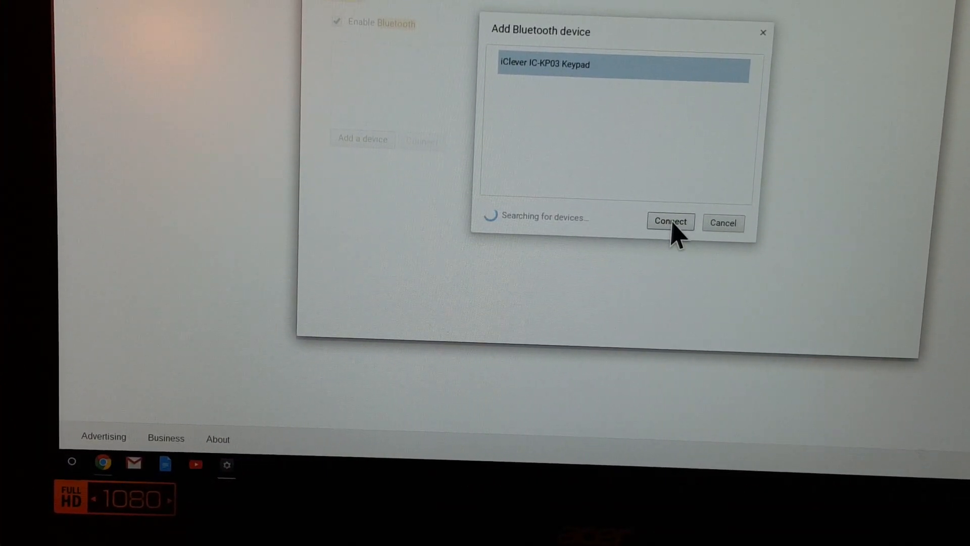
left_click(670, 221)
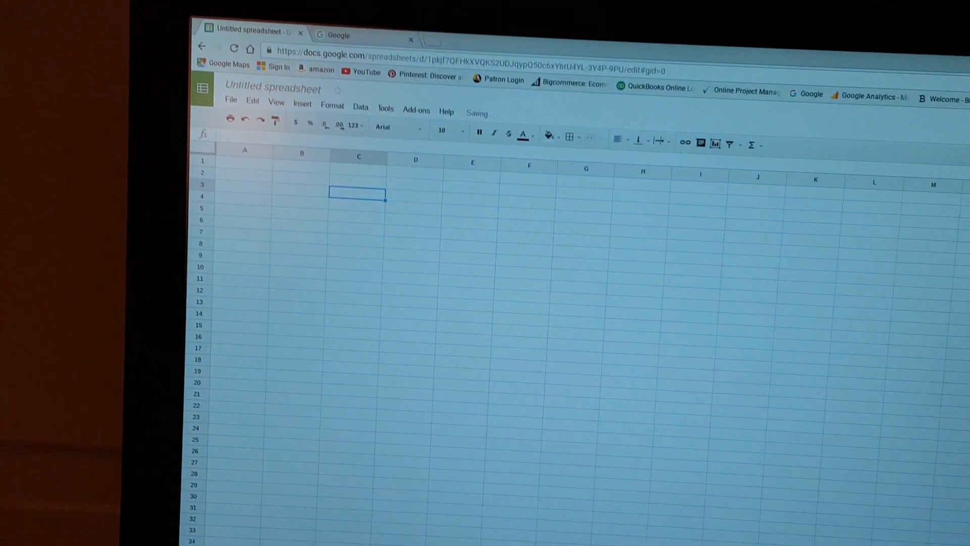
Enter 55555 into cell C4 using the Bluetooth keypad
type("55555")
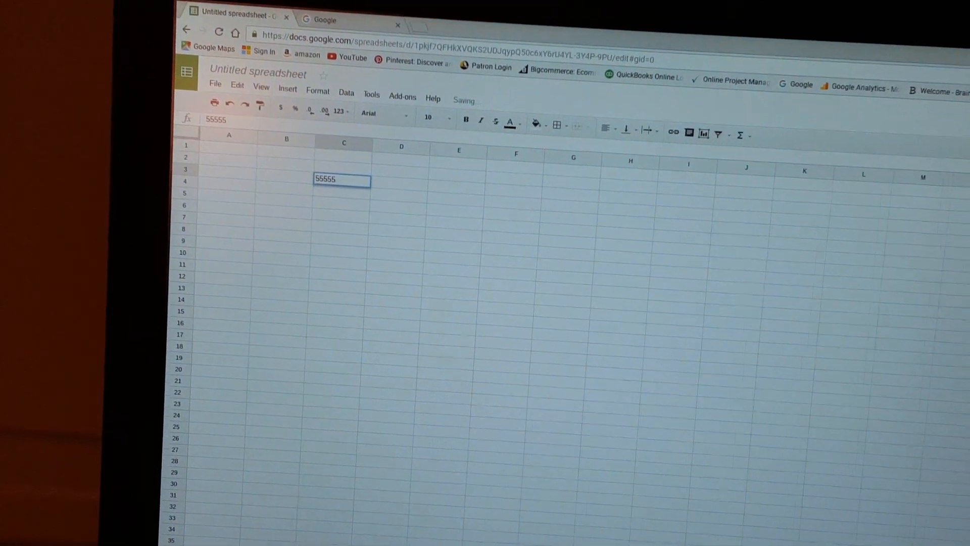